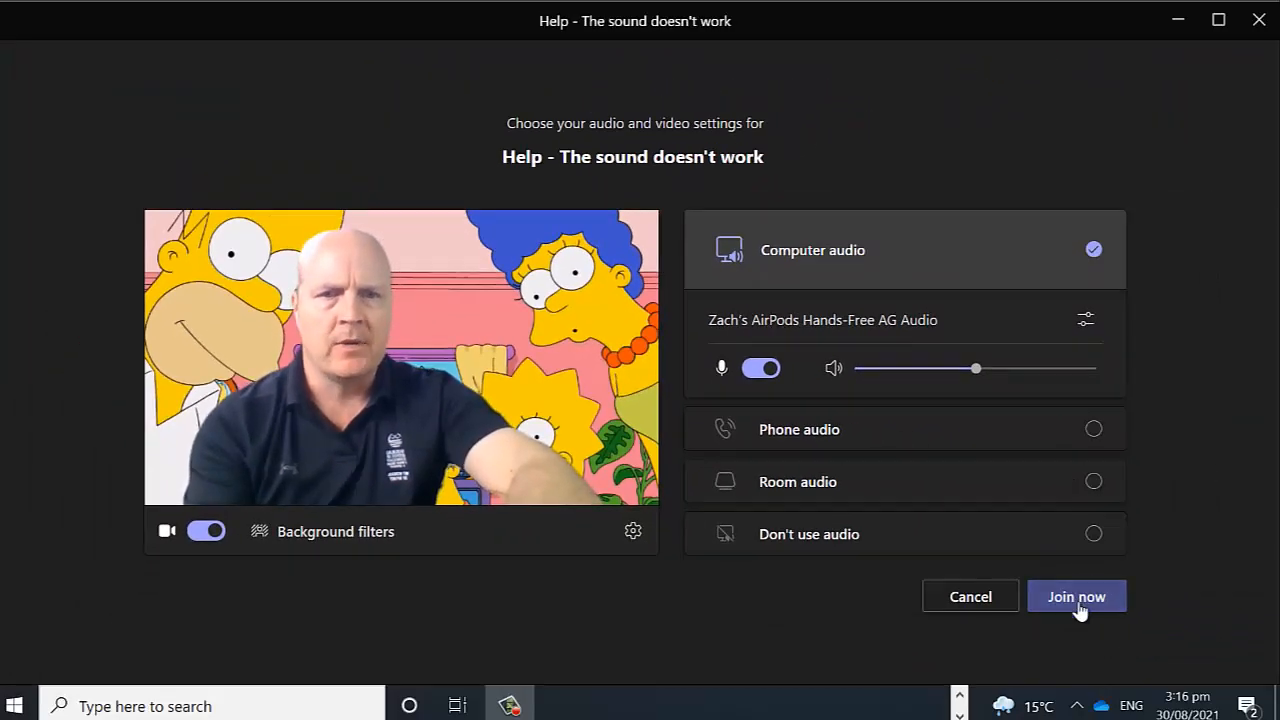
Join the 'Help - The sound doesn't work' meeting with computer audio selected.
click(1076, 596)
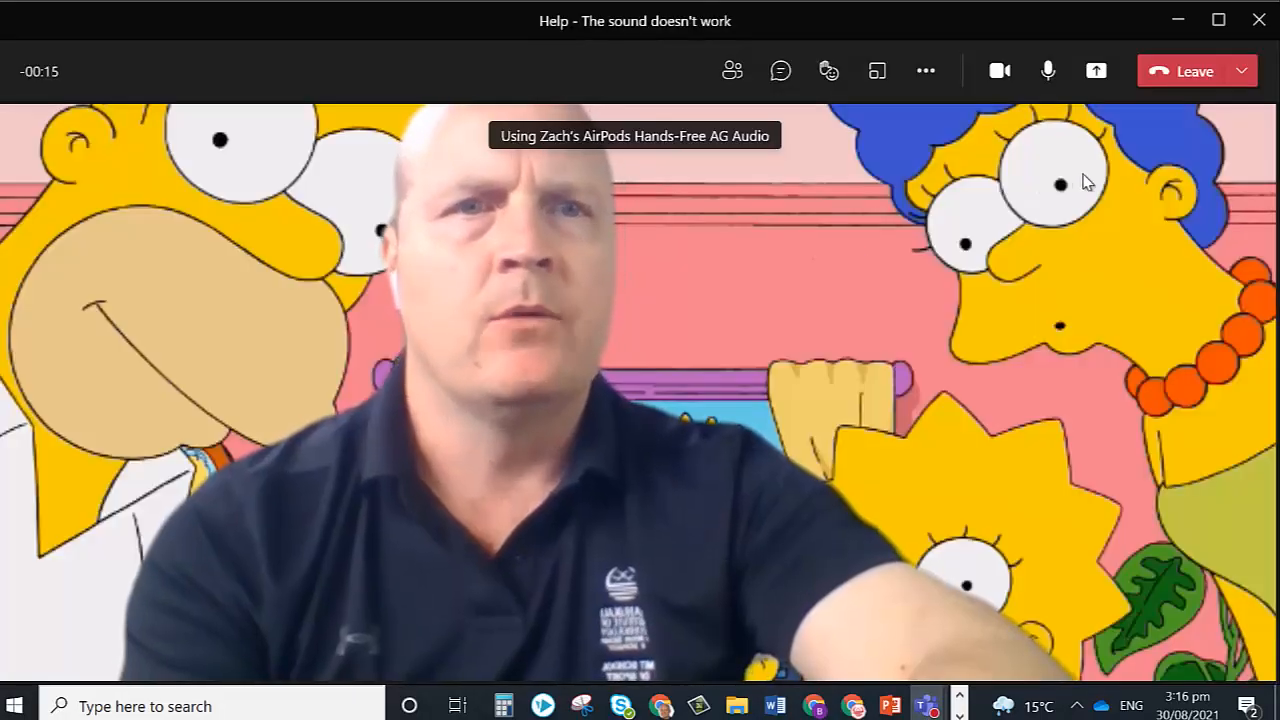
mouse_move(1096, 71)
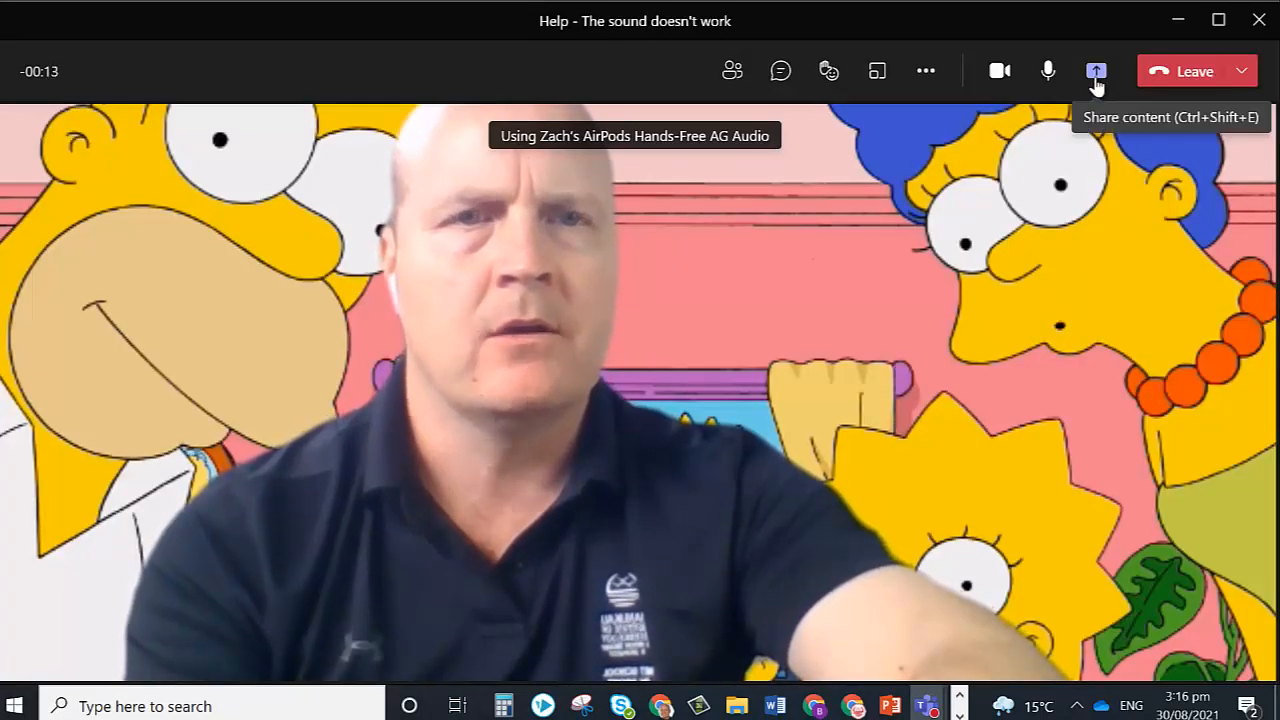
Open the Share content panel and switch on Include computer sound.
click(1096, 71)
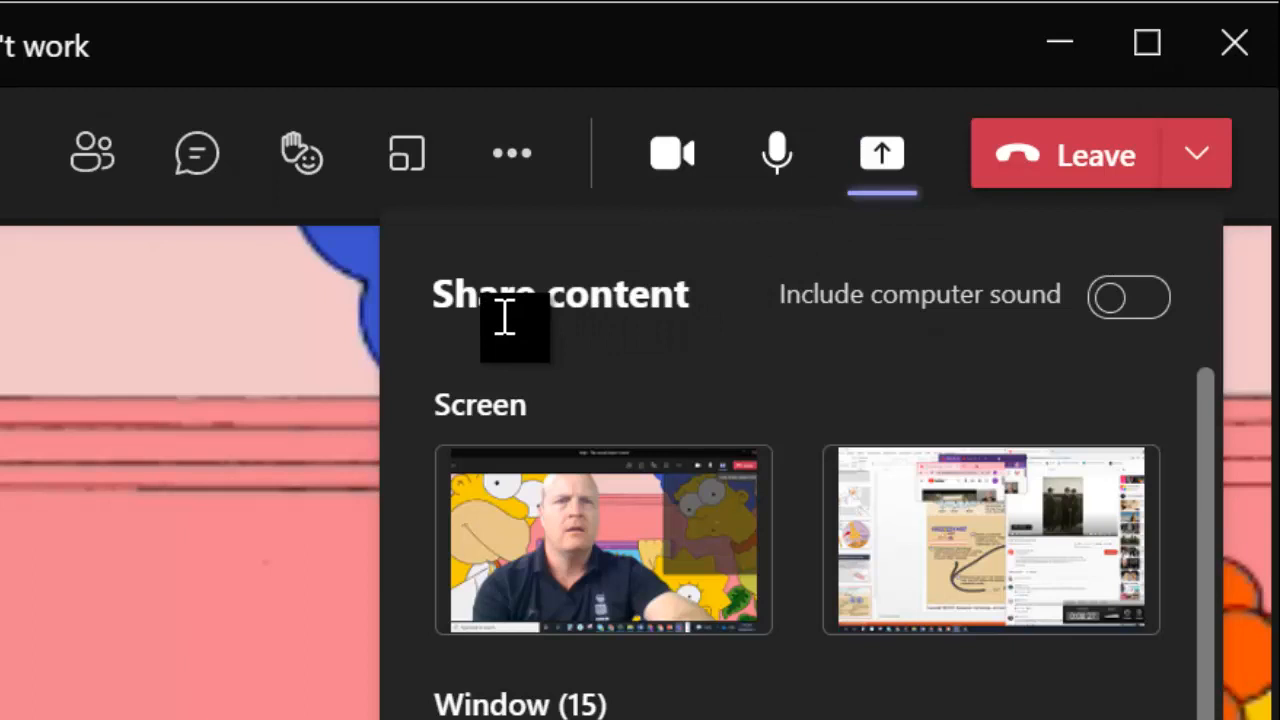
mouse_move(795, 330)
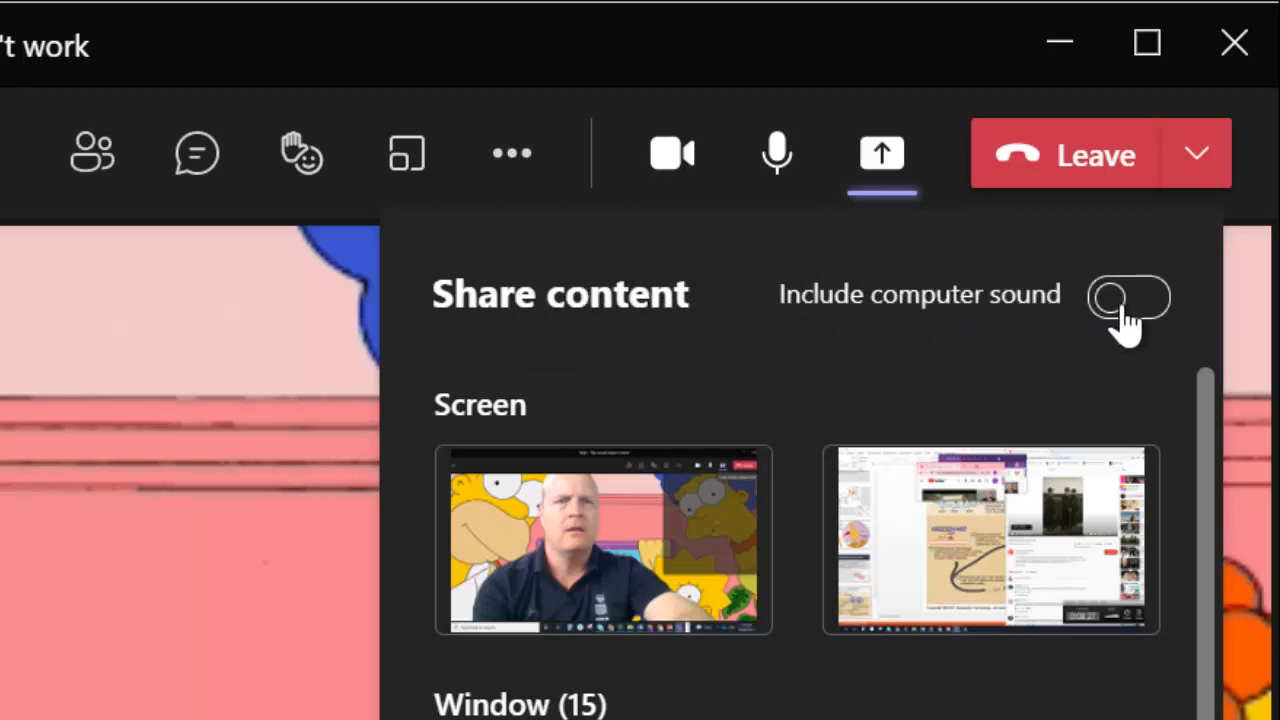
click(1128, 298)
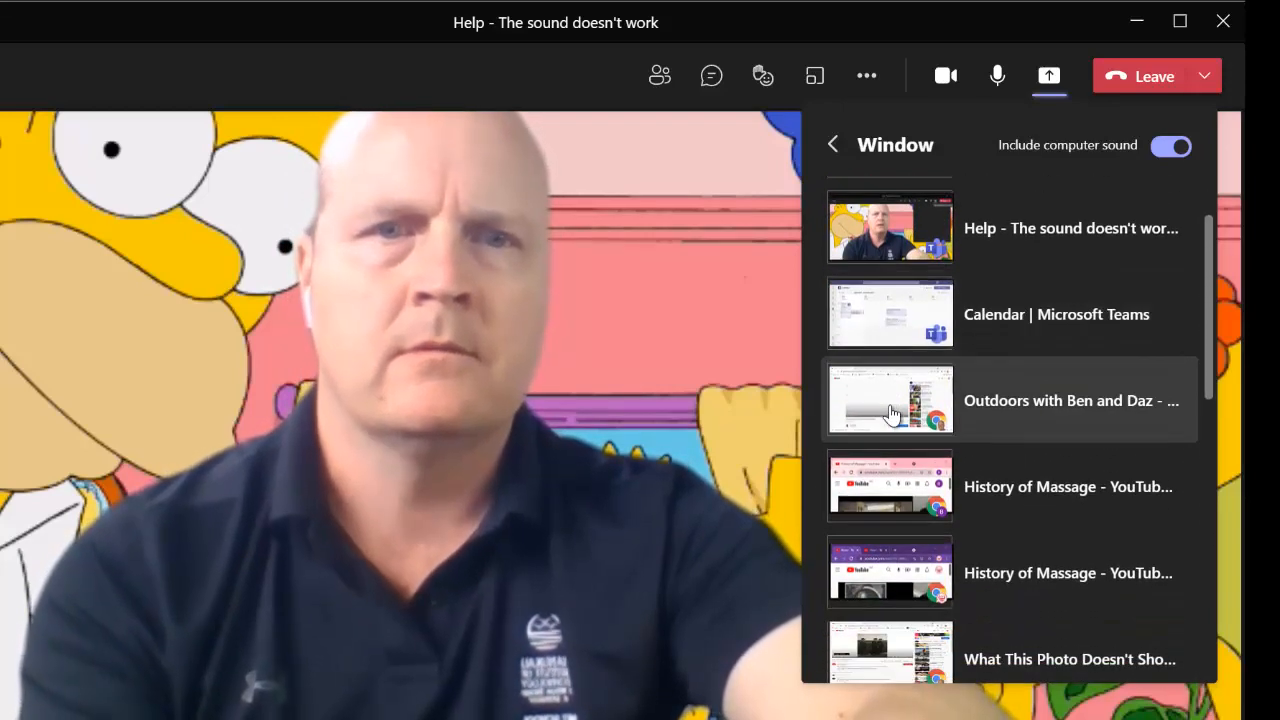
Share the 'Outdoors with Ben and Daz' YouTube window and start the video playing.
click(890, 400)
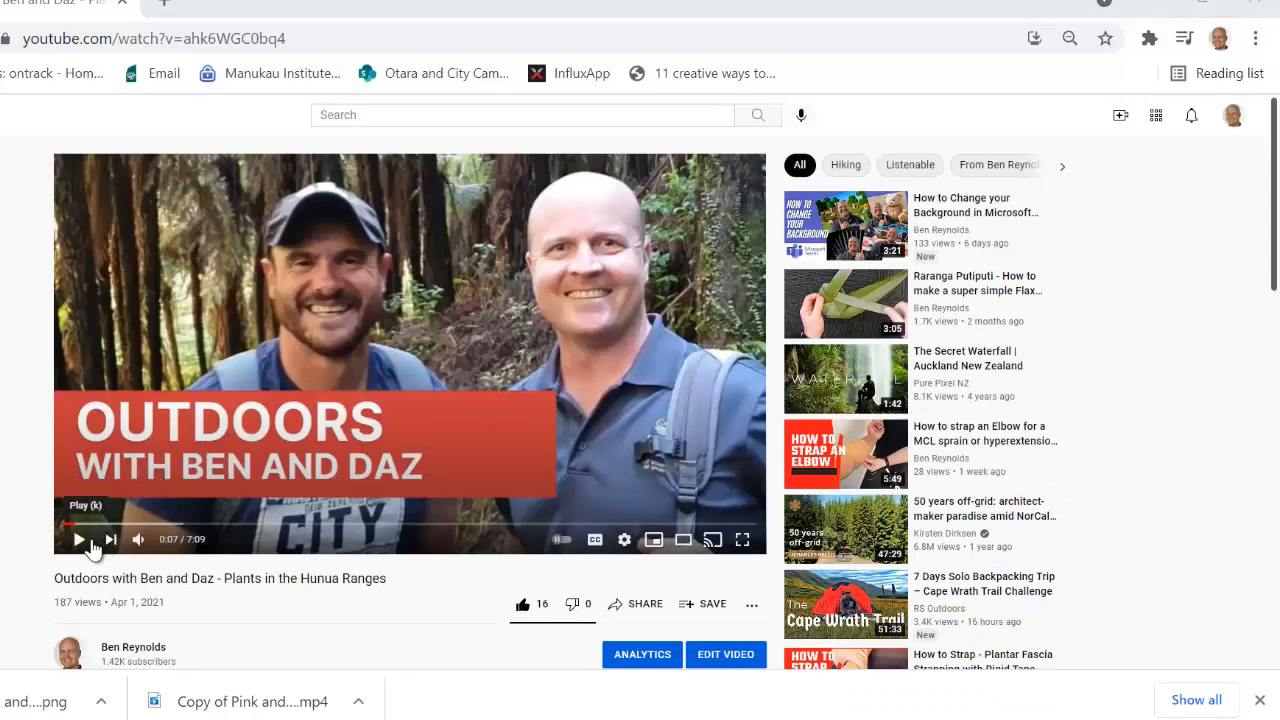
click(78, 539)
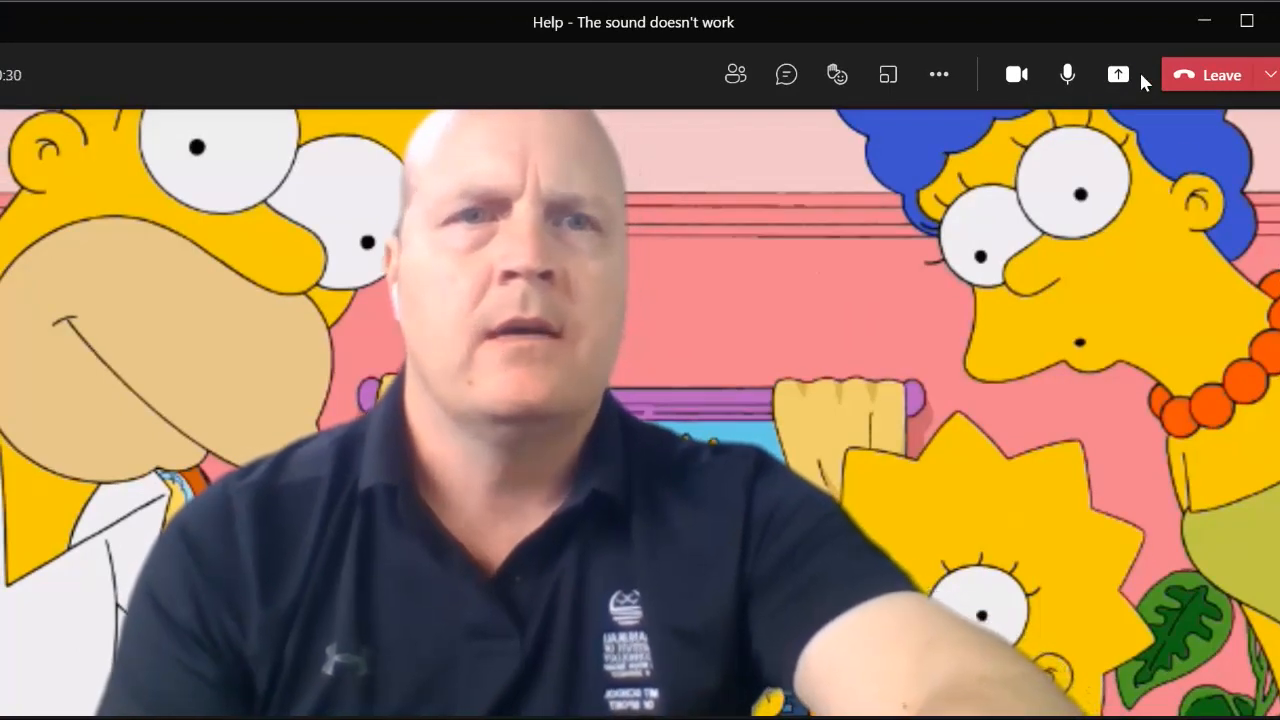
Reopen the Share content panel and toggle Include computer sound on again.
click(1117, 74)
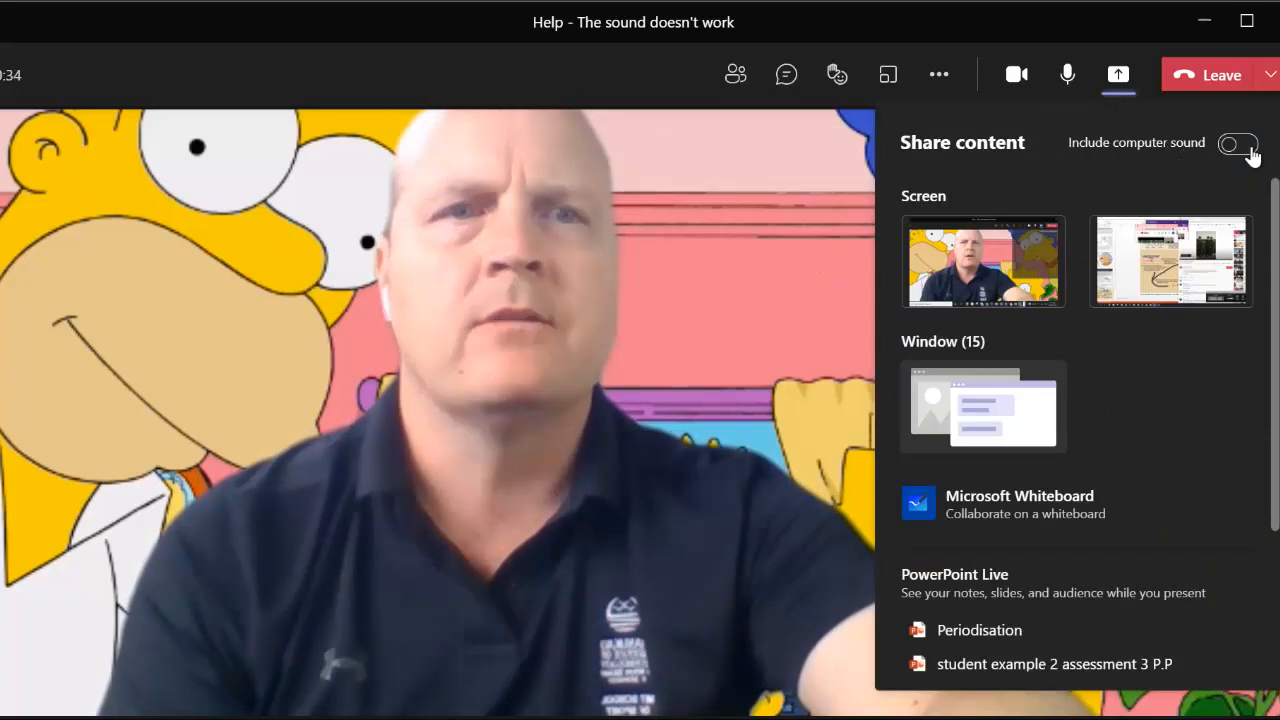
click(1237, 143)
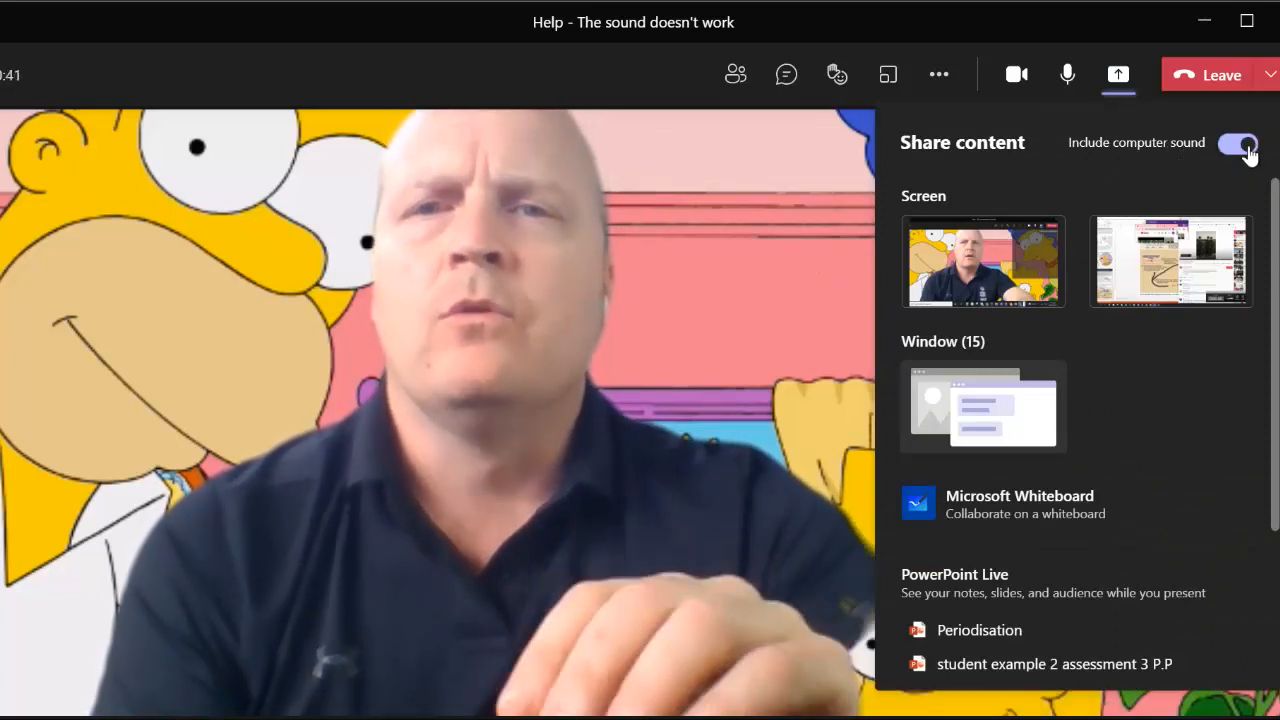